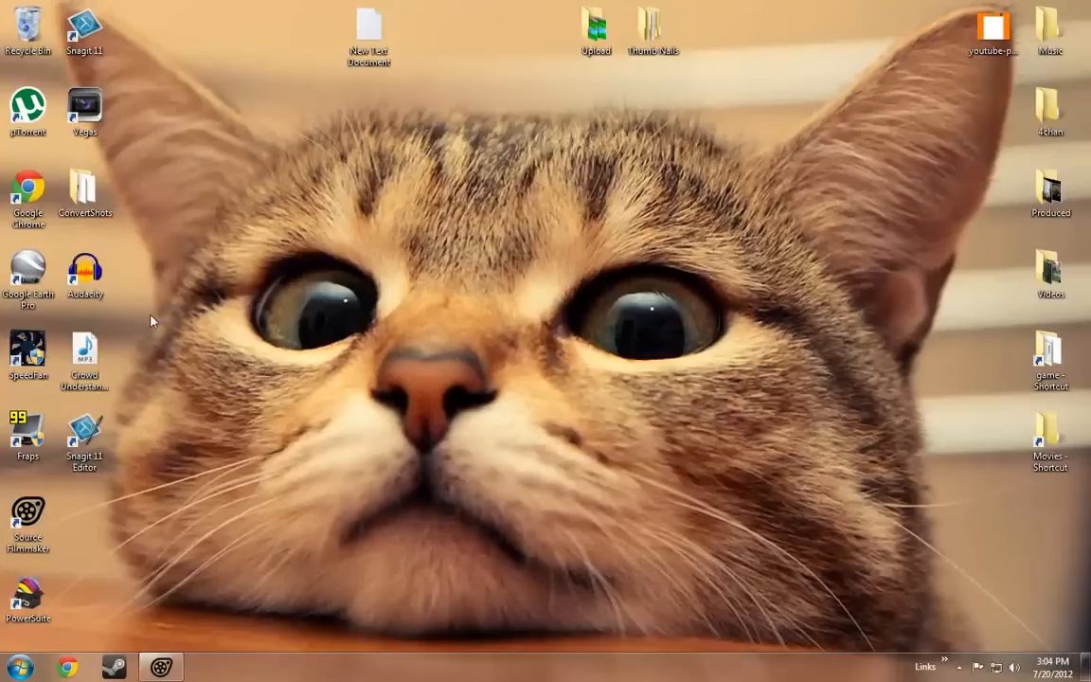
Launch Audacity from its desktop shortcut to get an empty project.
double_click(85, 275)
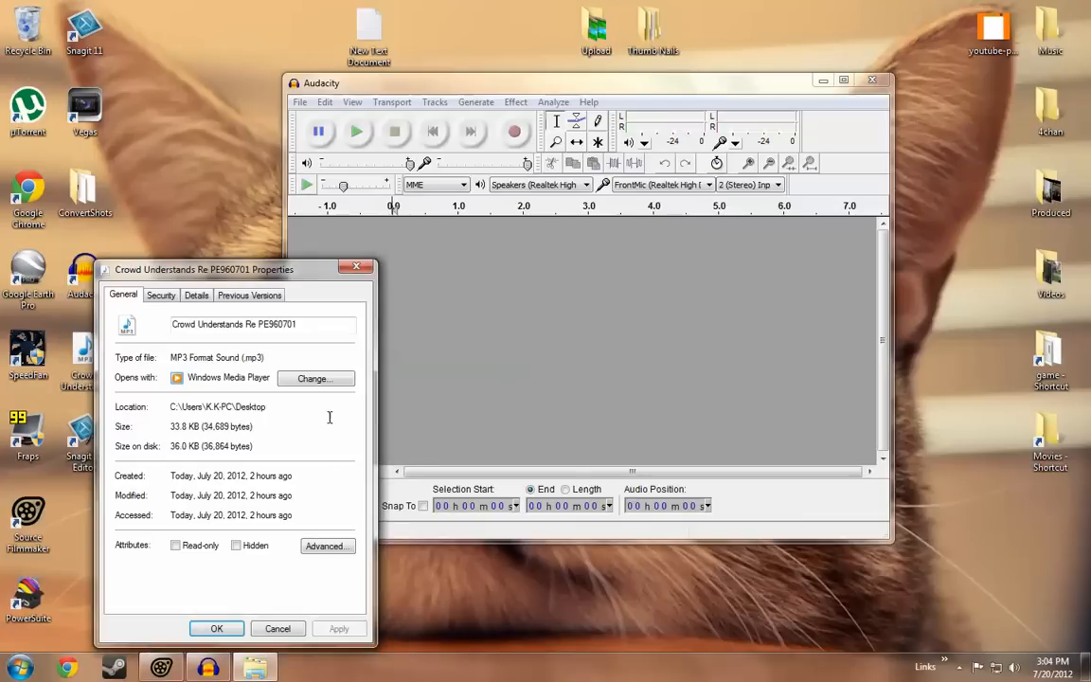
mouse_move(357, 268)
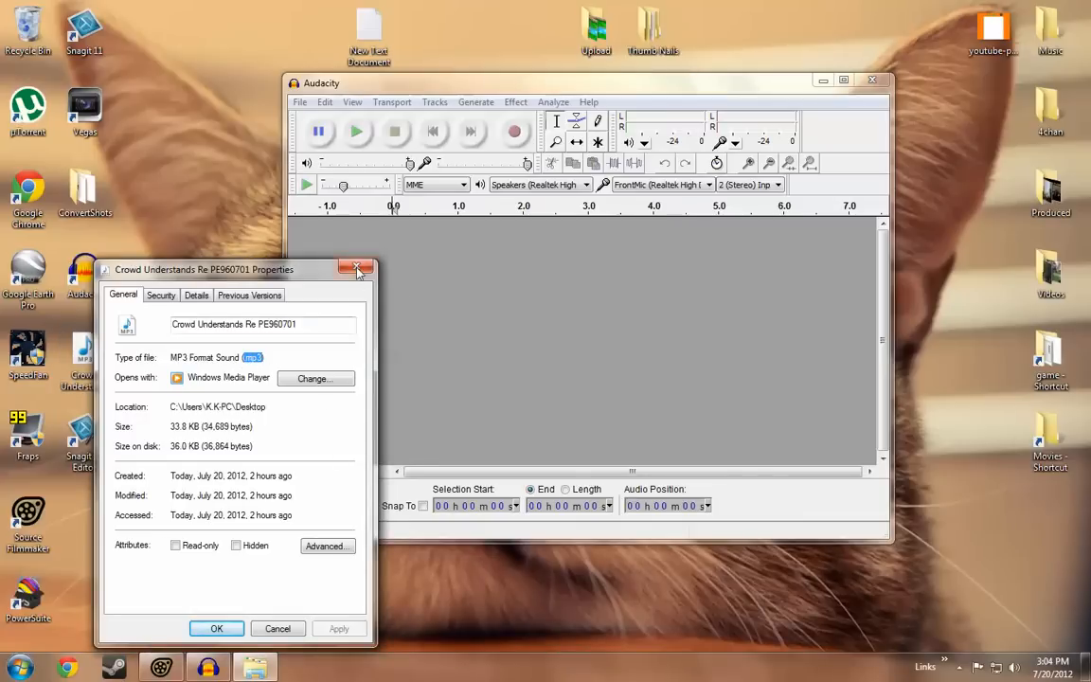
Close the MP3's Properties window so the crowd sound can be loaded into Audacity.
click(358, 270)
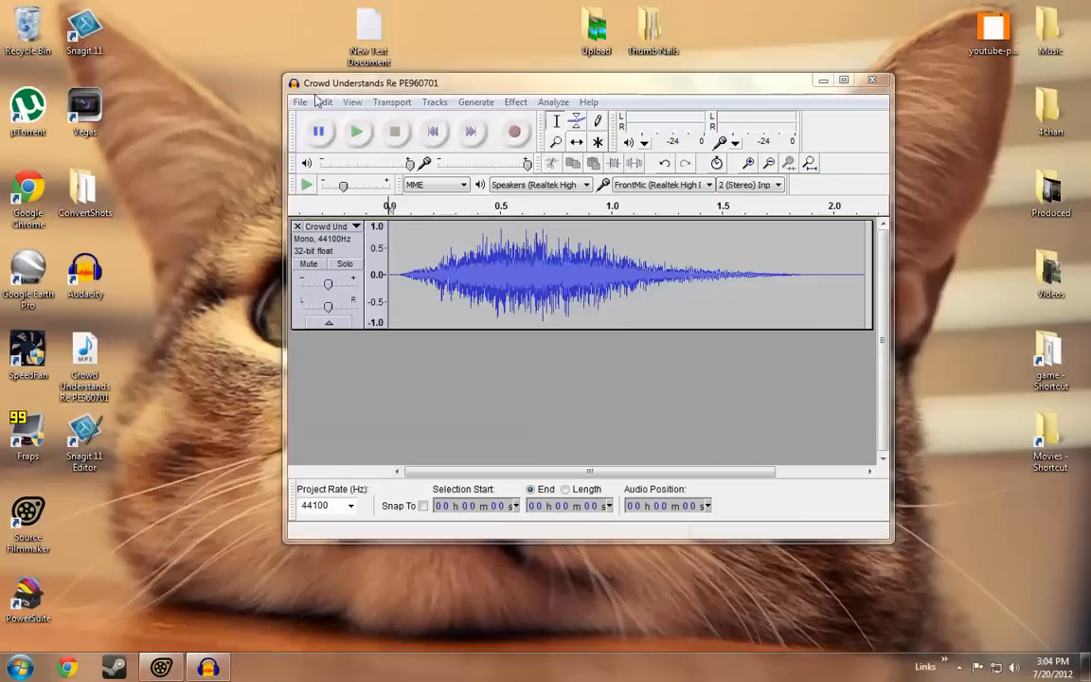
Export the crowd sound to the Desktop as WAV (Microsoft) signed 16-bit PCM.
click(299, 101)
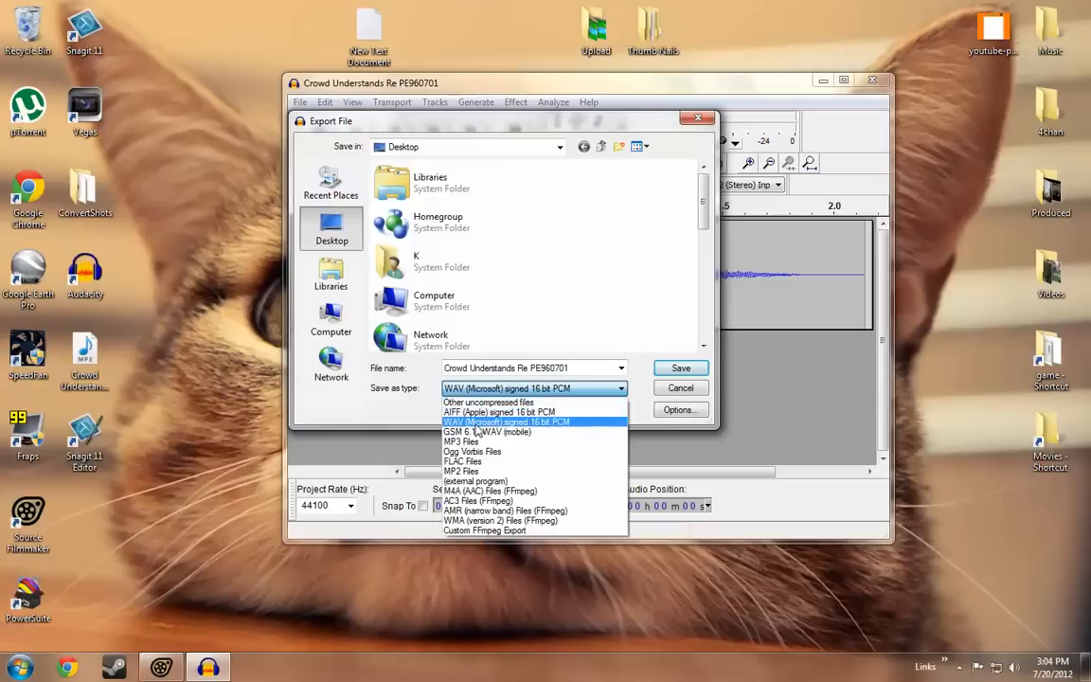
mouse_move(536, 429)
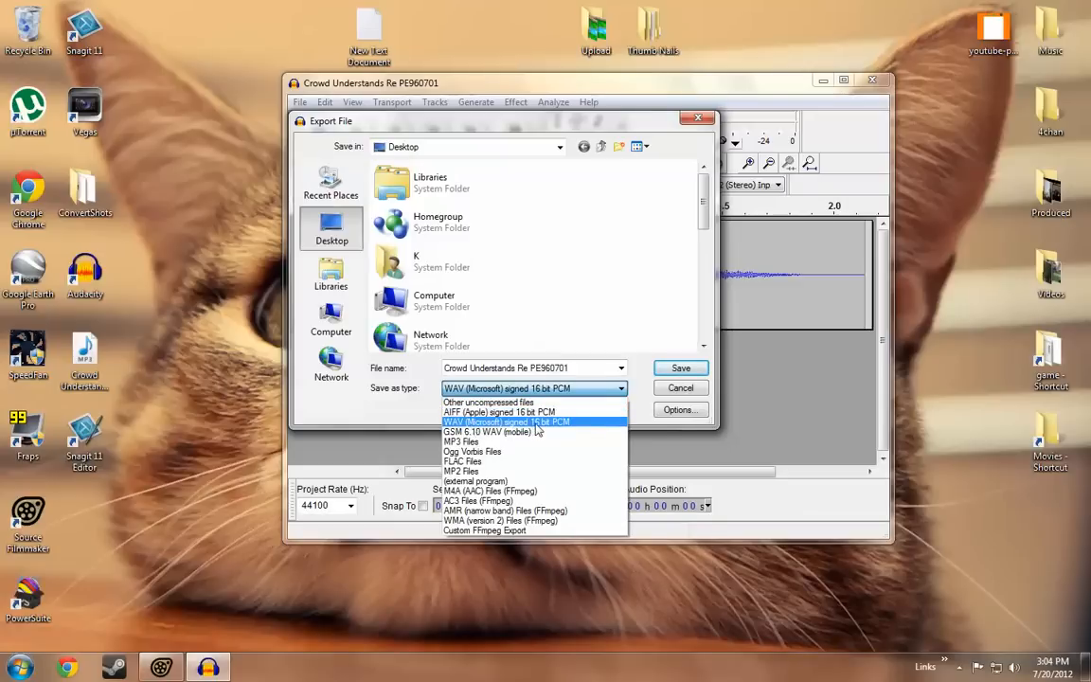
click(506, 421)
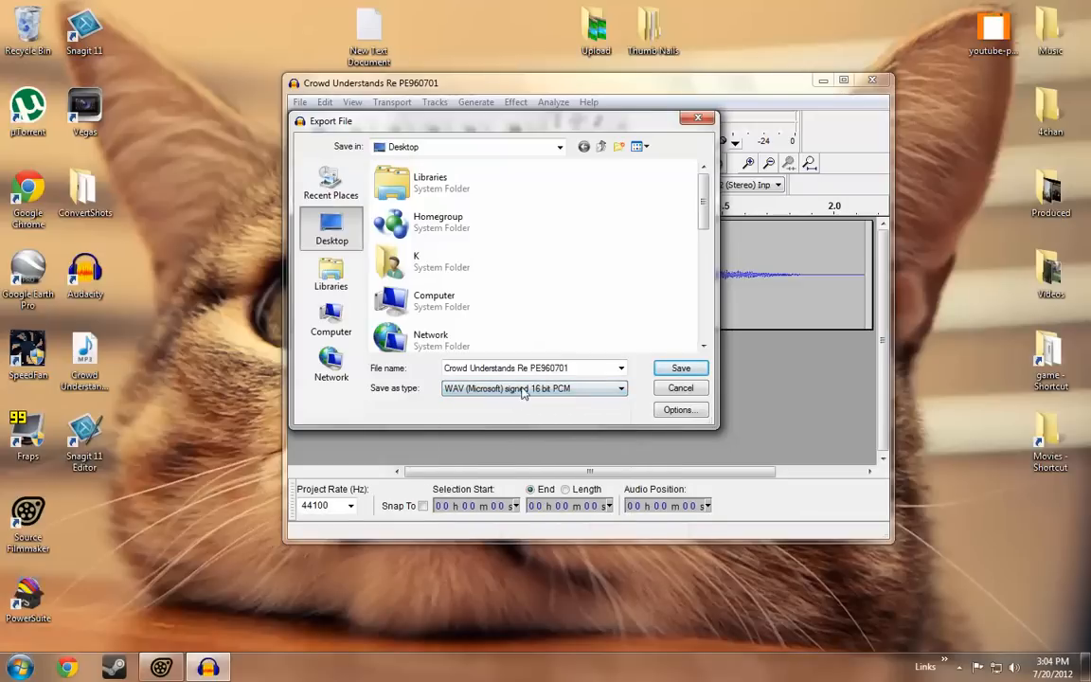
click(680, 367)
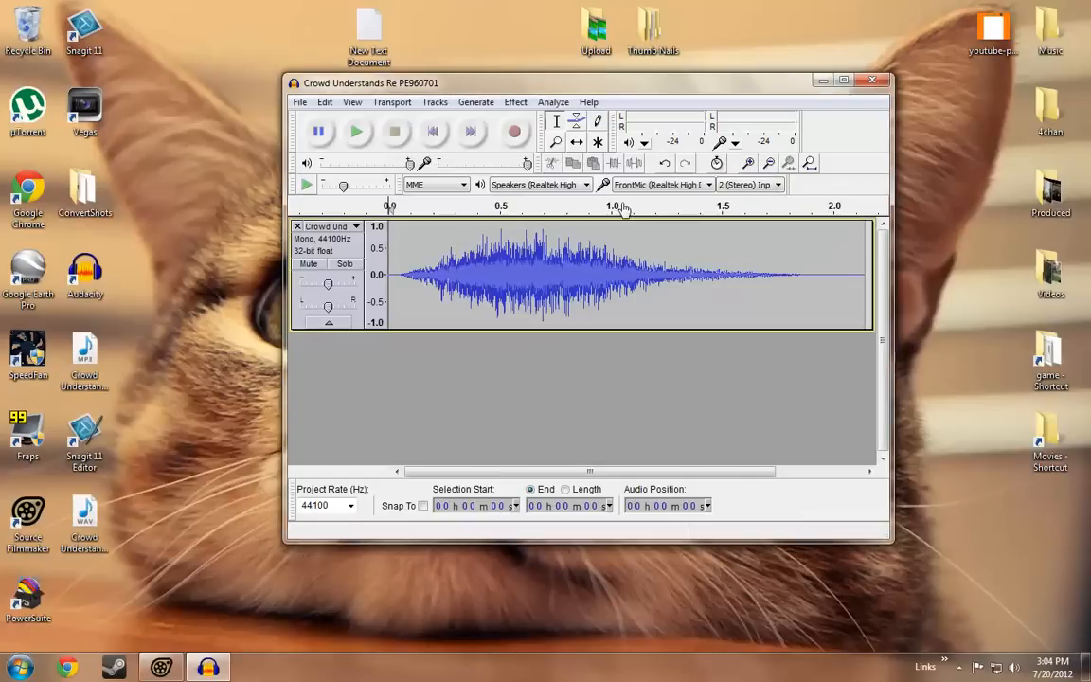
mouse_move(871, 82)
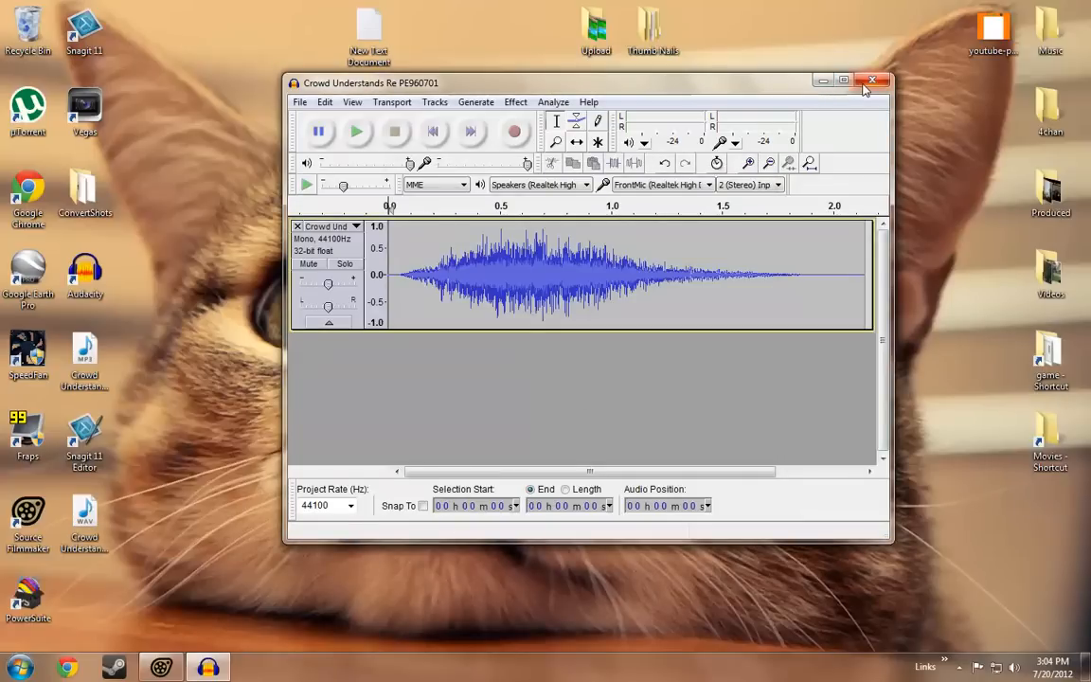
Quit Audacity without saving, then browse into the tf and sound folders.
click(872, 81)
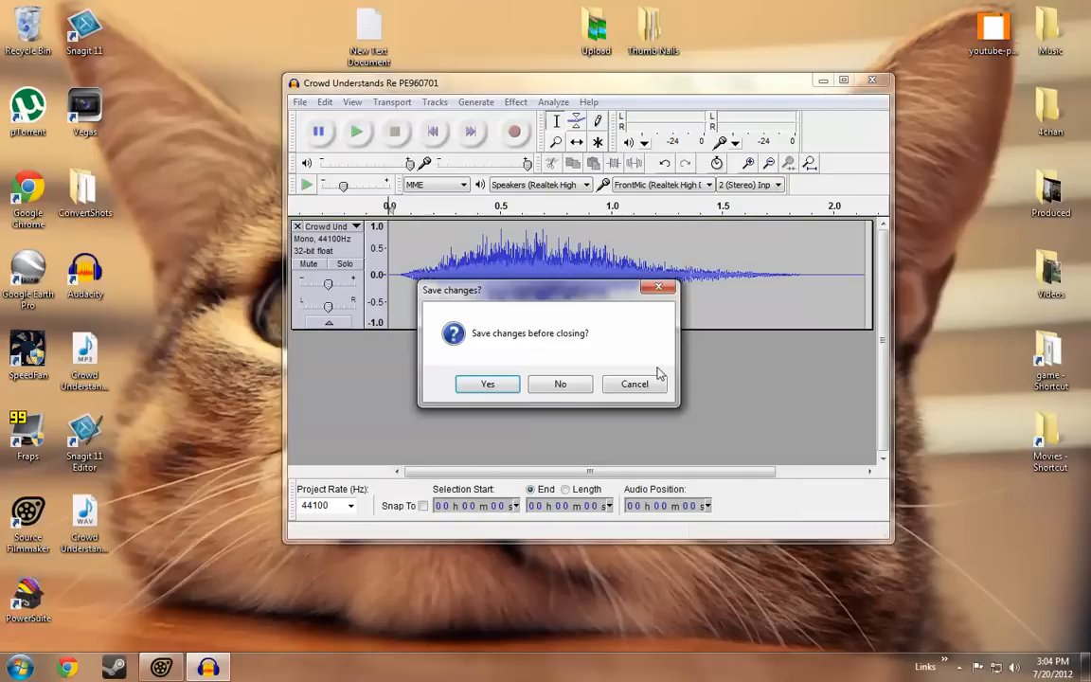
click(560, 383)
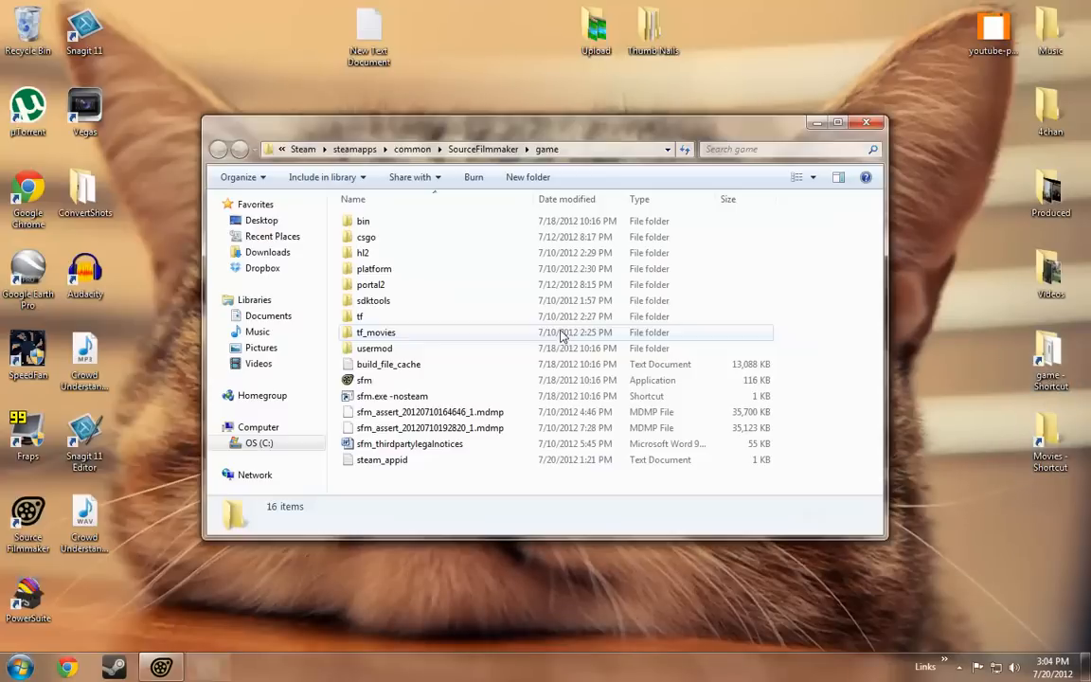
double_click(359, 316)
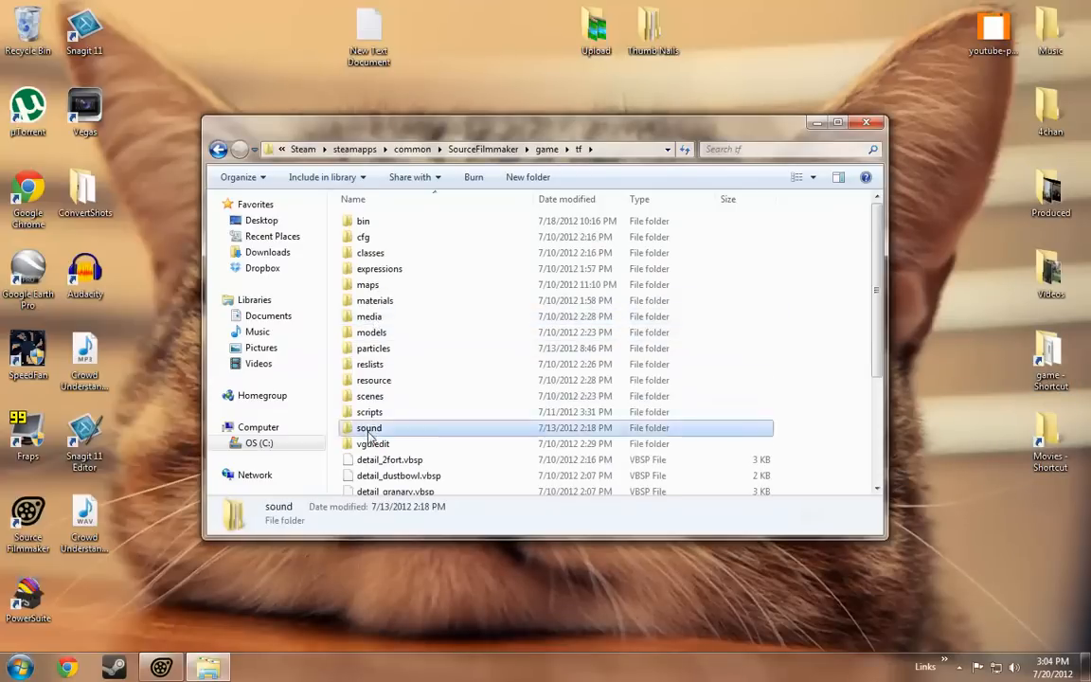
double_click(369, 427)
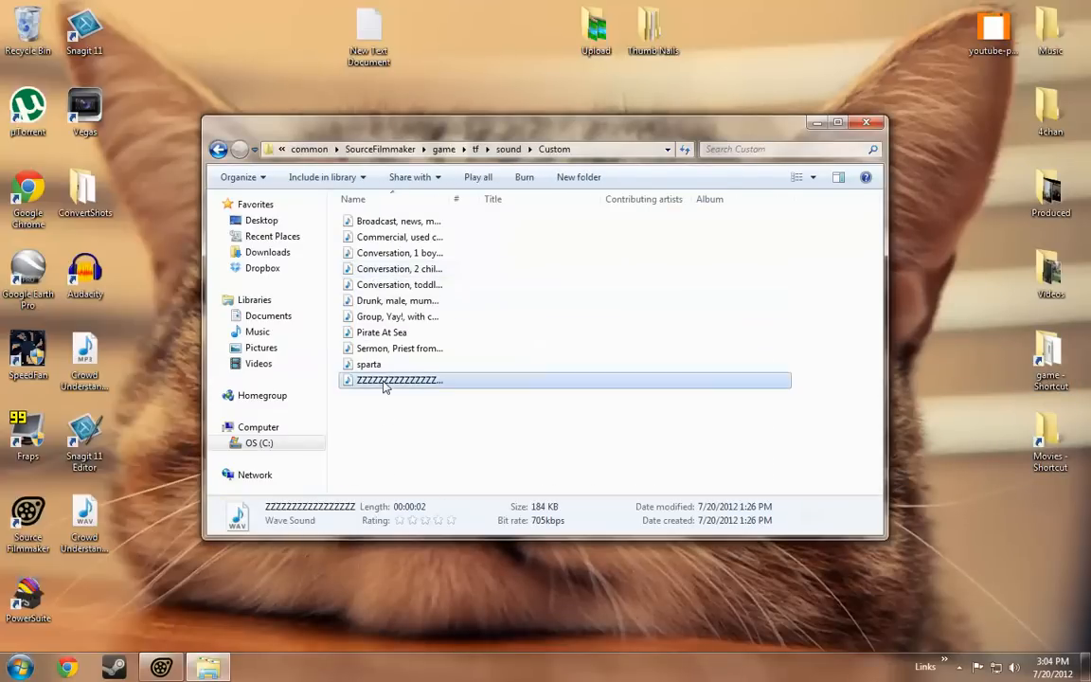